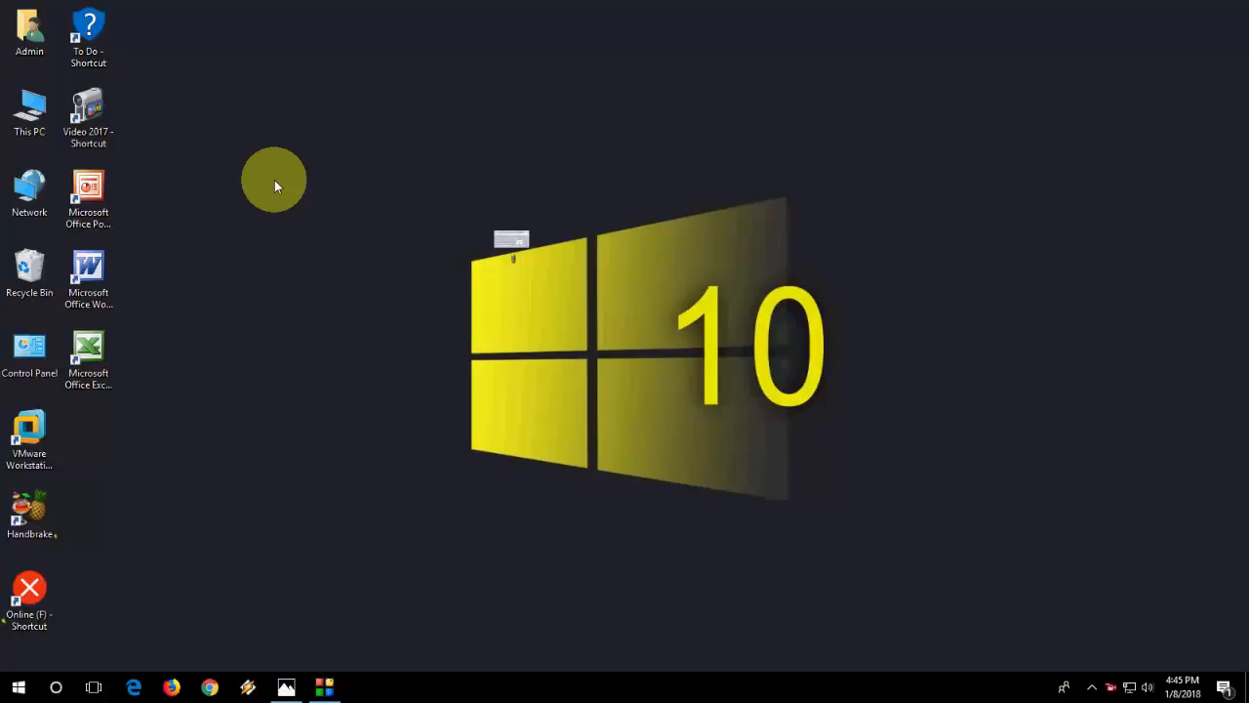
mouse_move(454, 184)
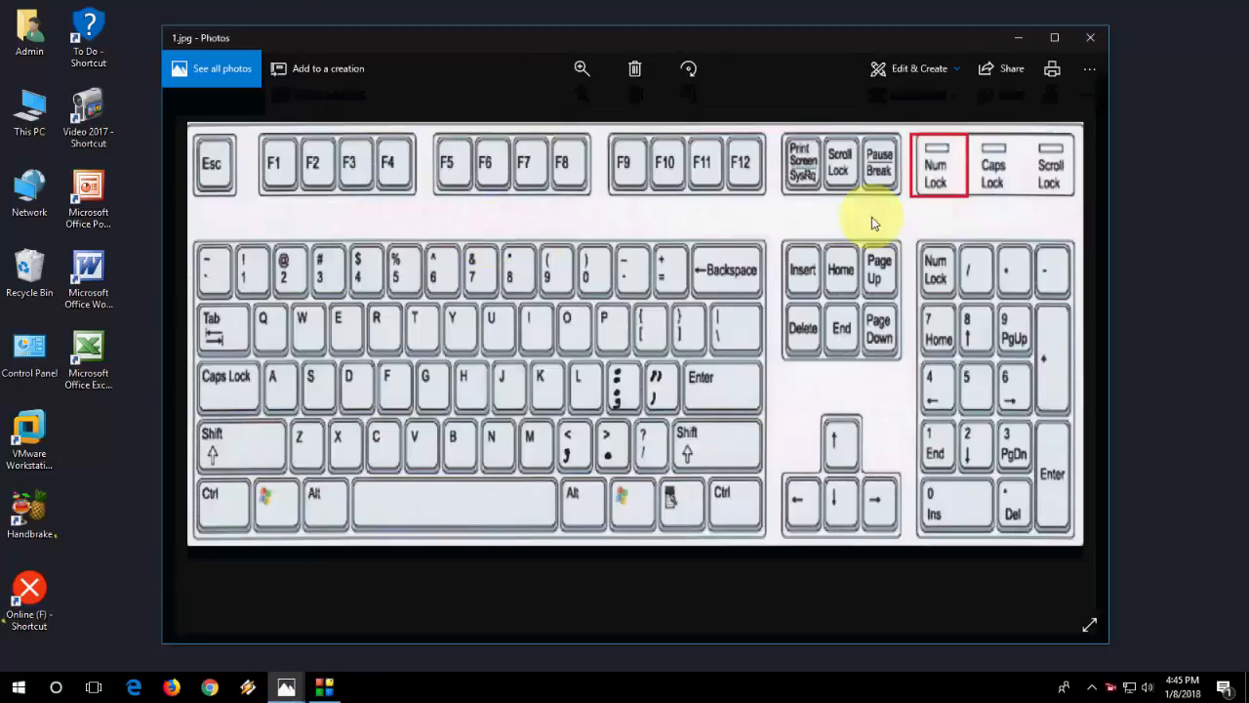
mouse_move(945, 191)
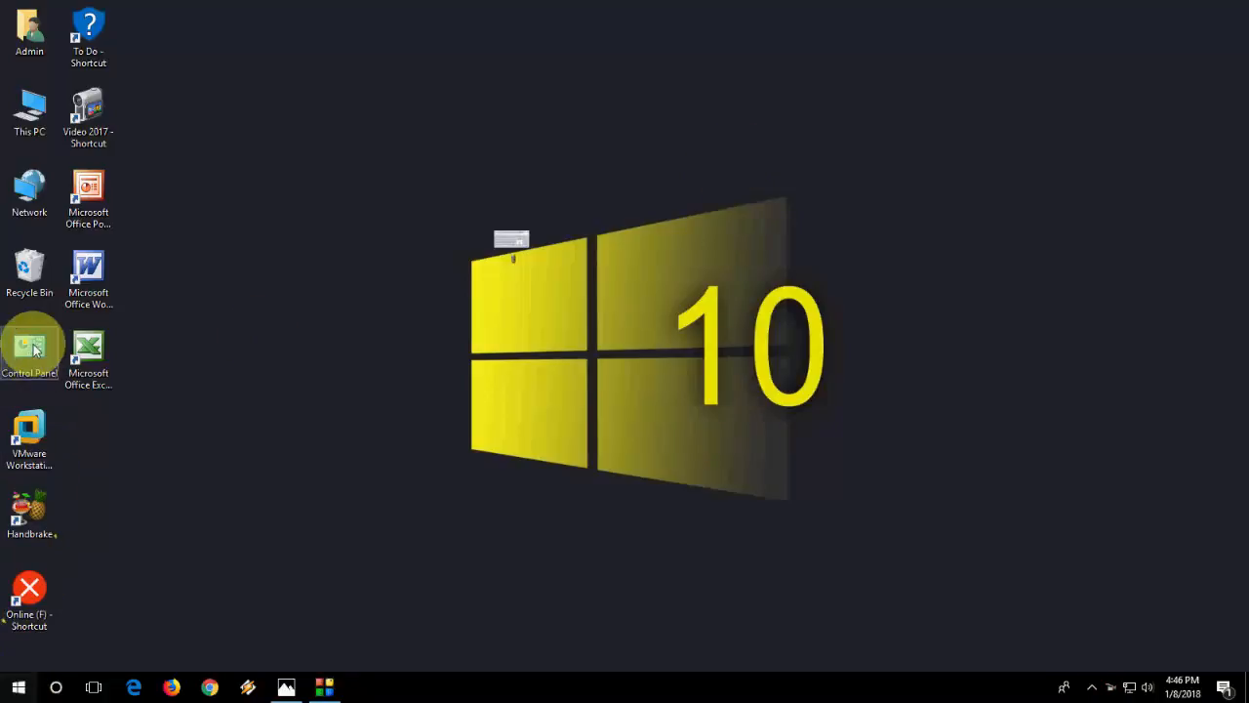
- Turn off Mouse Keys in Ease of Access keyboard settings and apply the change
double_click(29, 349)
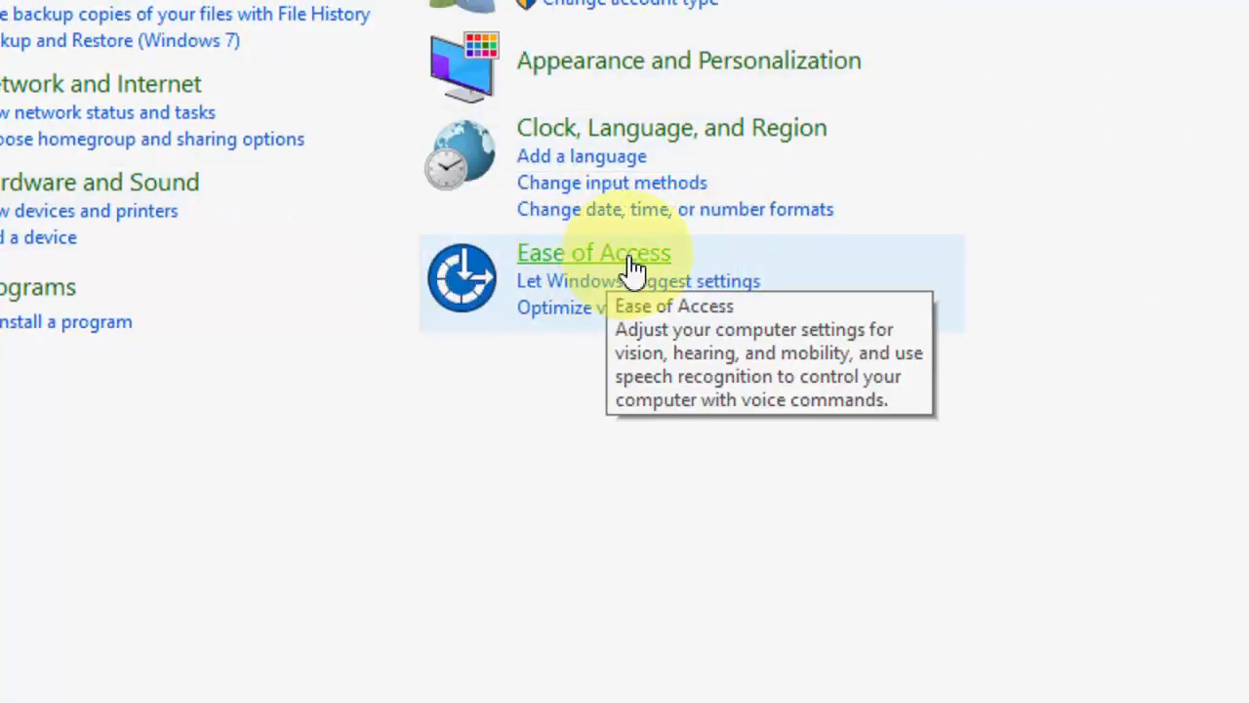
left_click(593, 252)
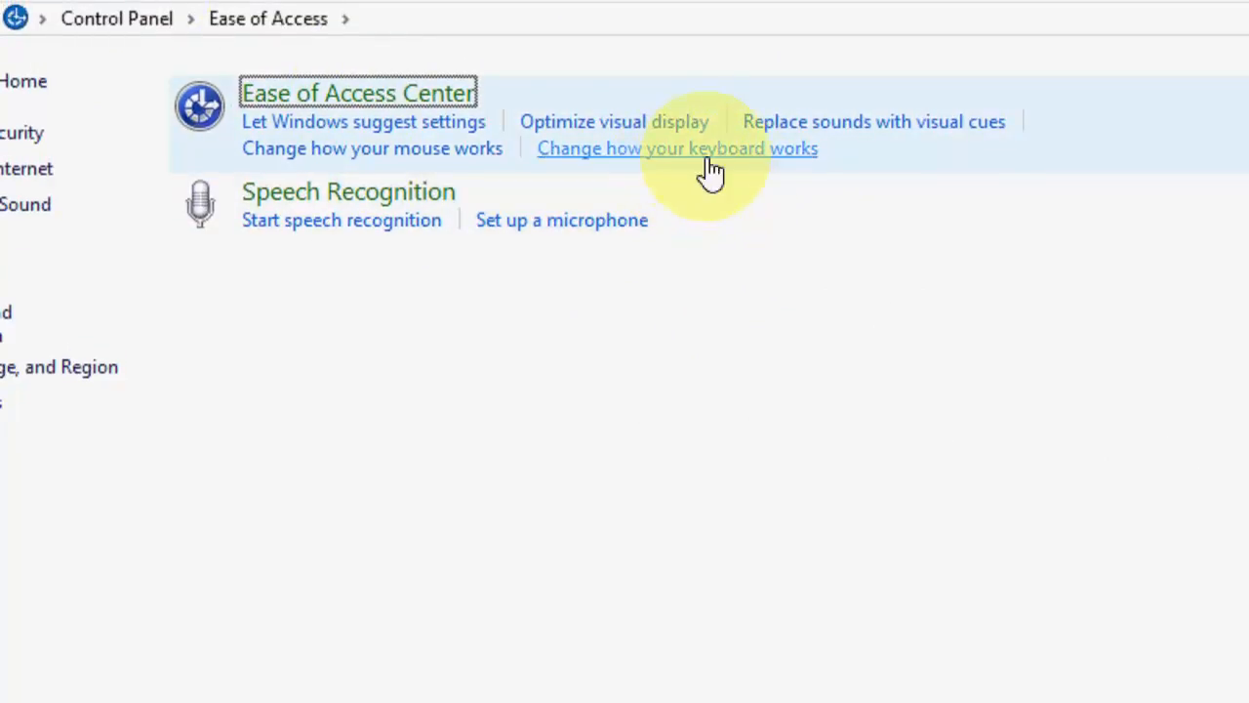
left_click(676, 148)
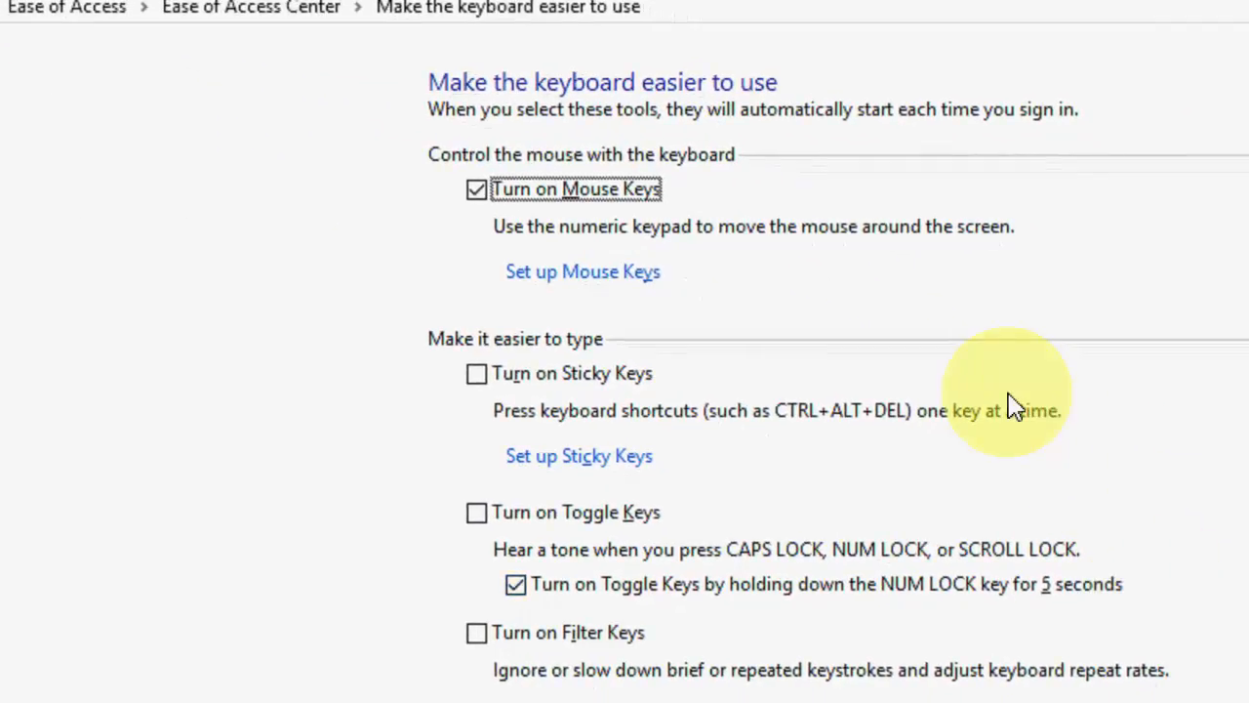
mouse_move(515, 253)
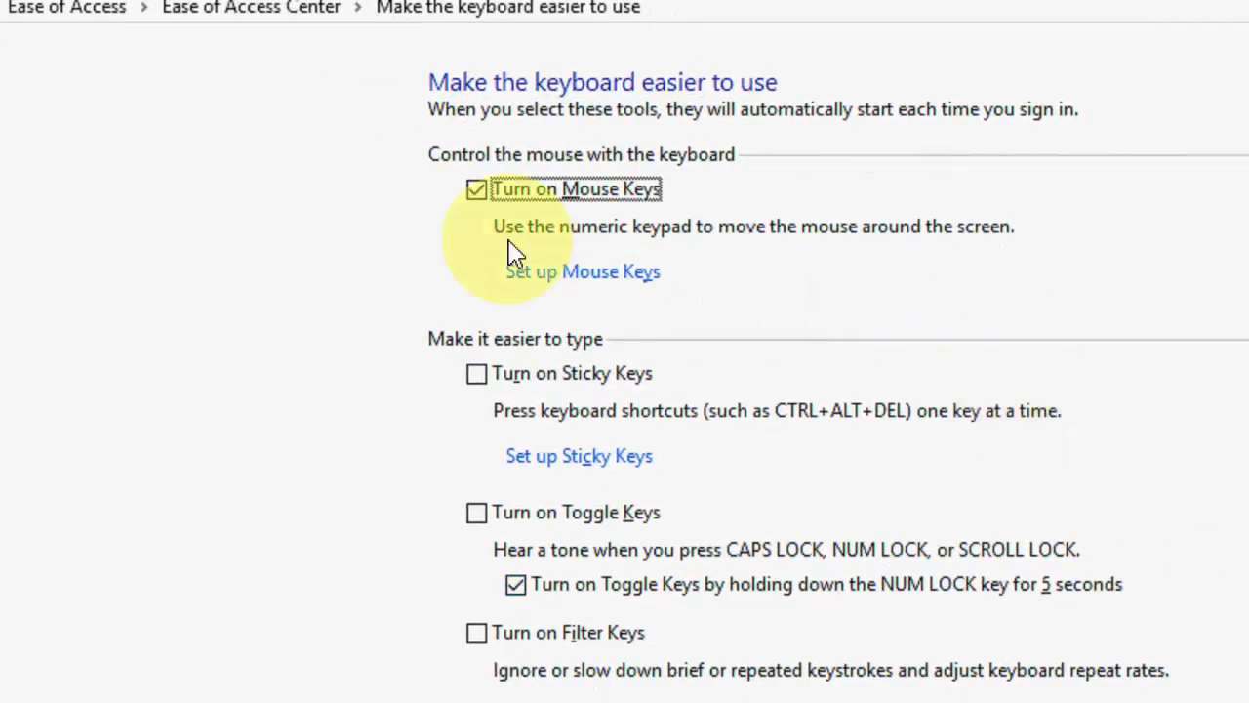
mouse_move(556, 205)
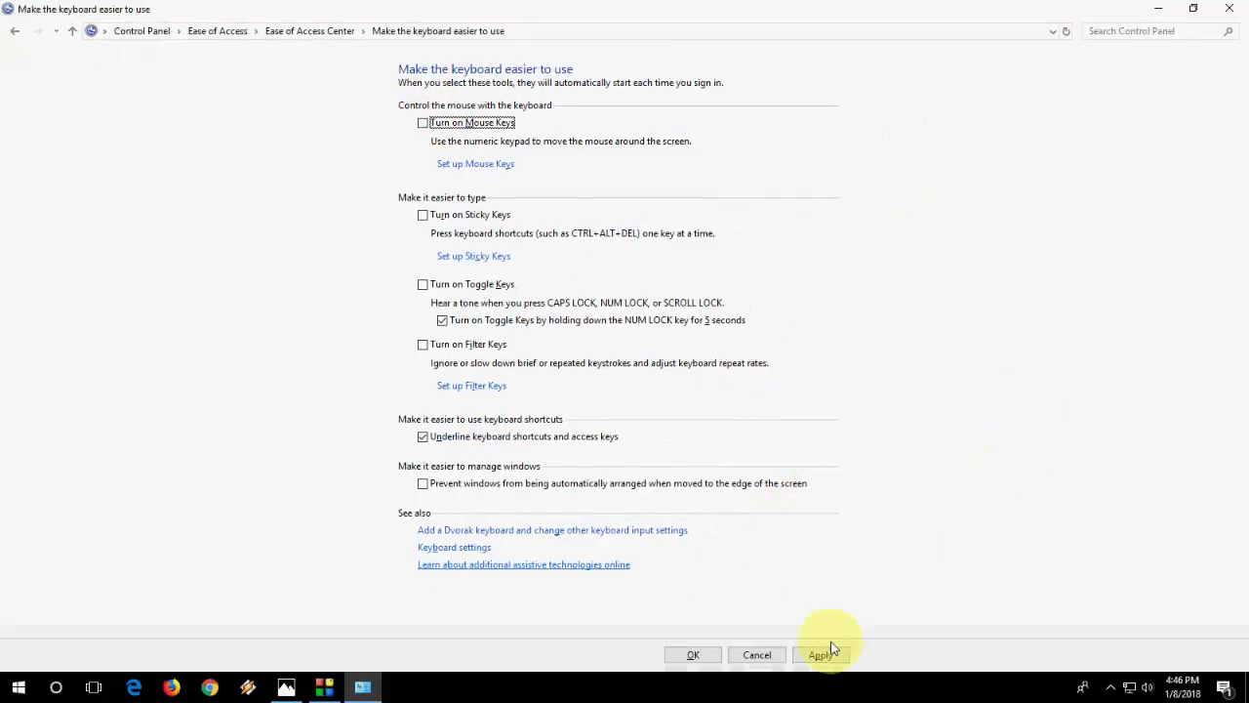
left_click(693, 654)
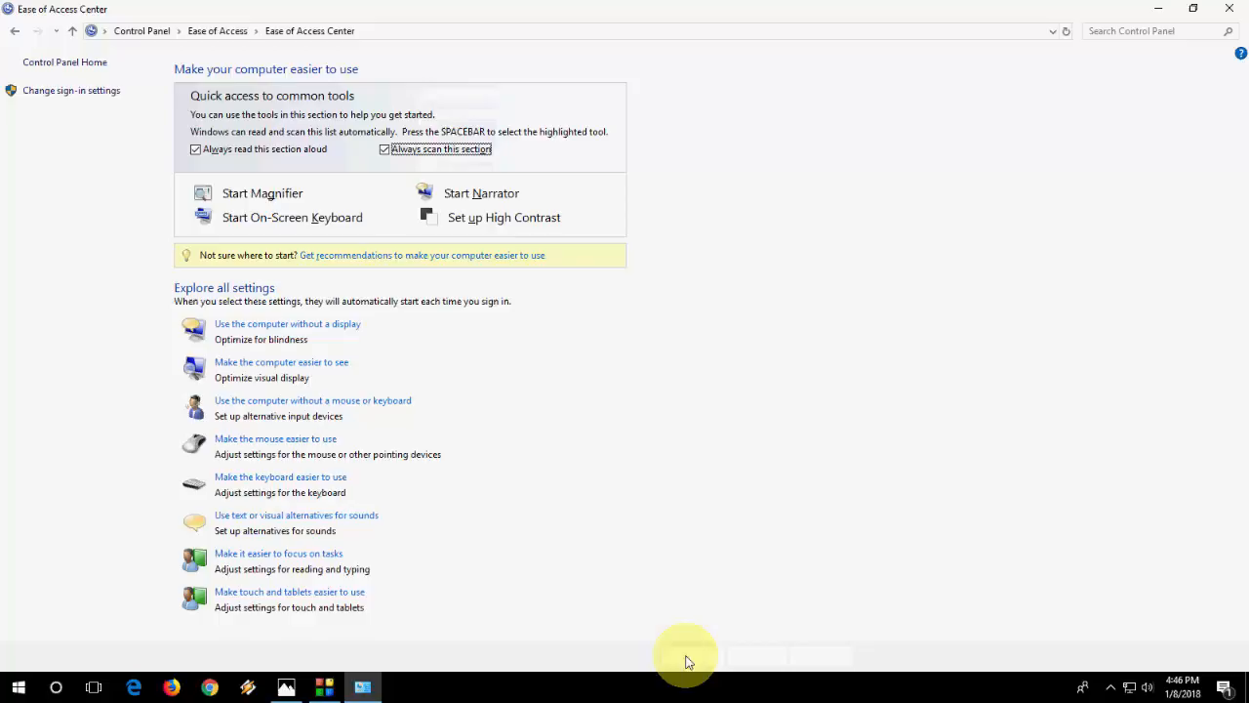
right_click(698, 224)
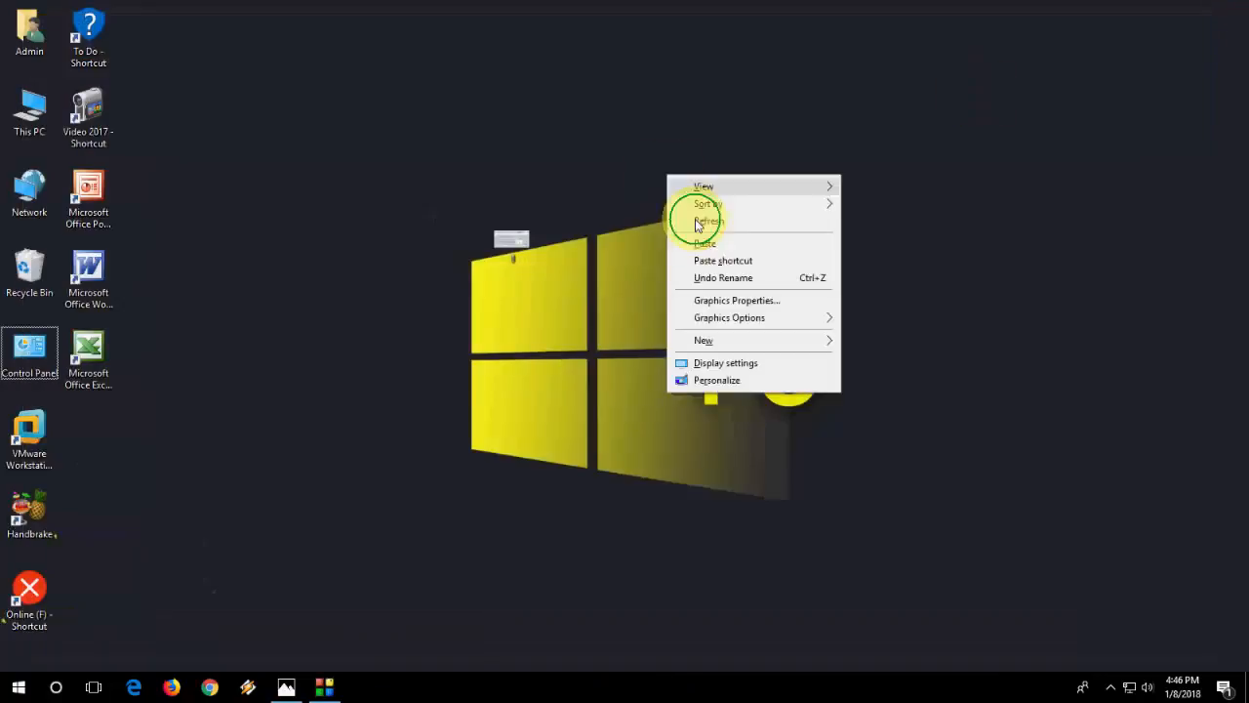
left_click(708, 220)
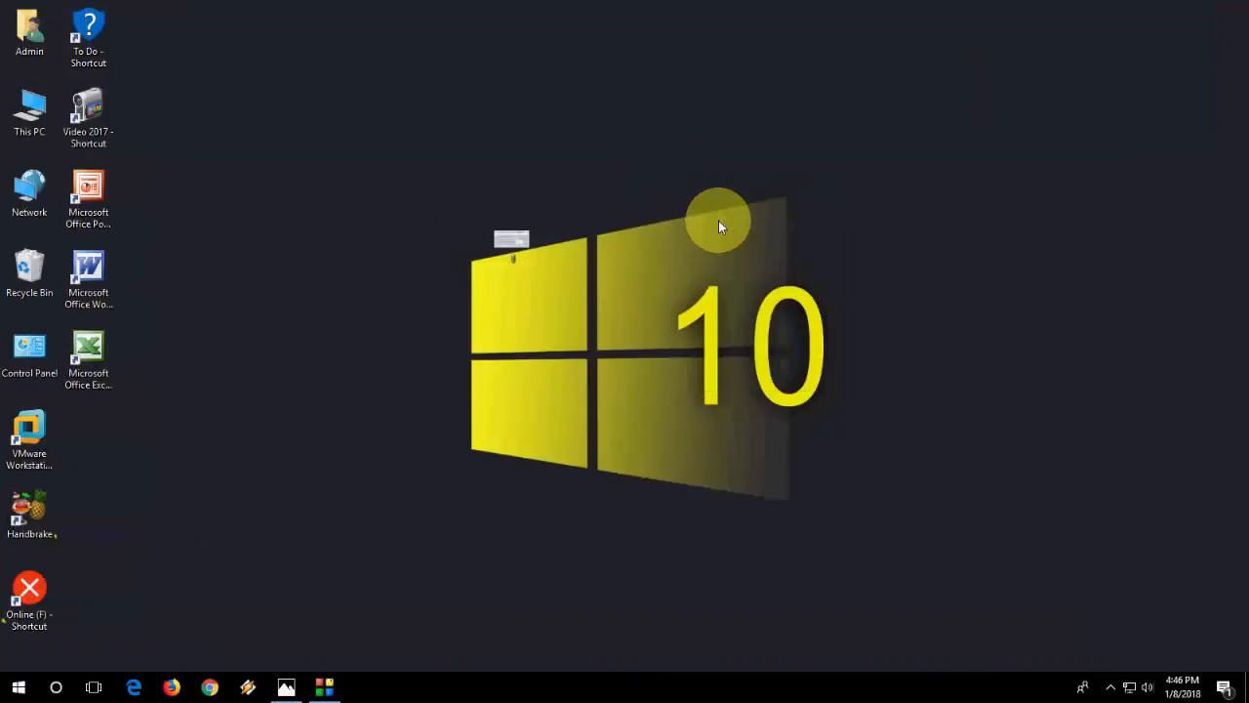
mouse_move(740, 257)
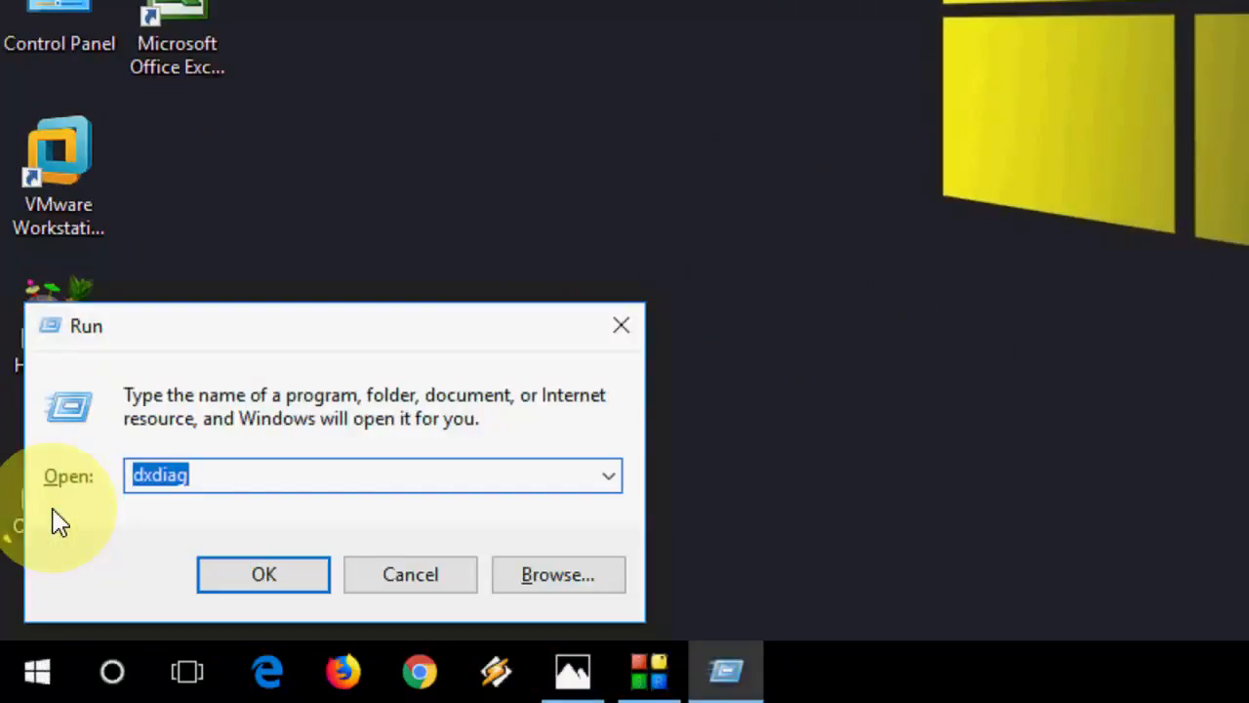
- Launch Registry Editor from the Run box with regedit
type("regedit")
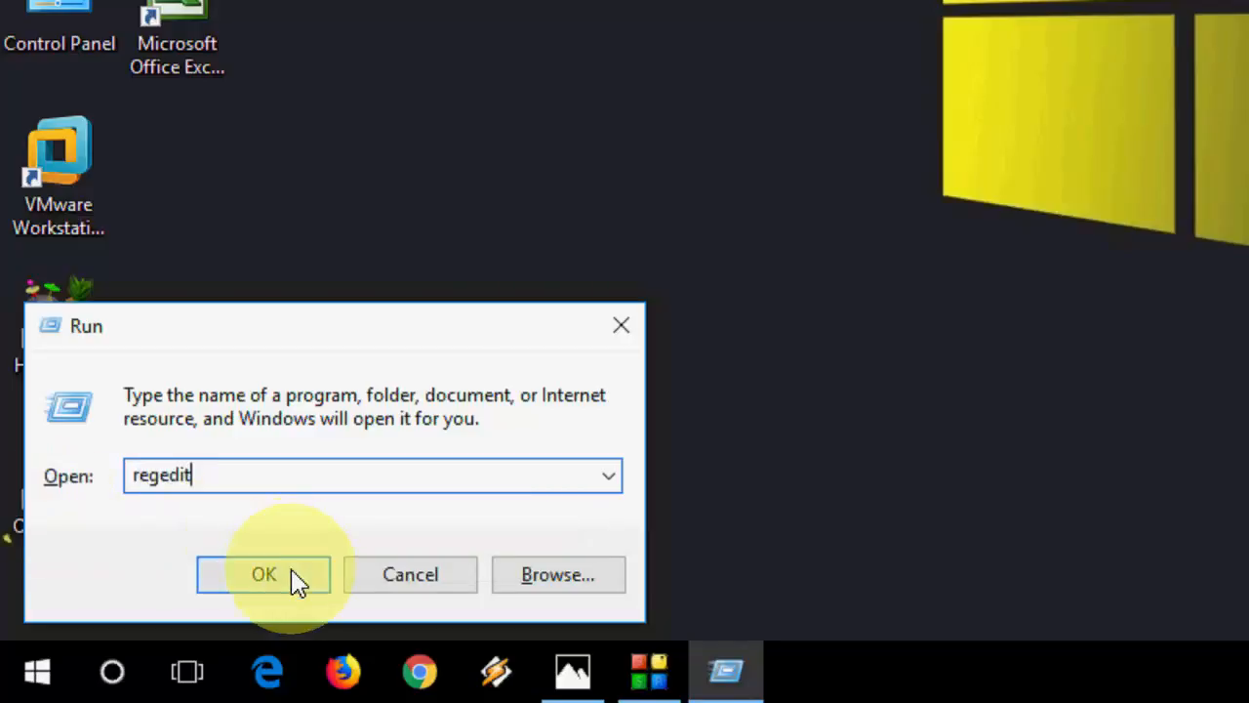
left_click(263, 574)
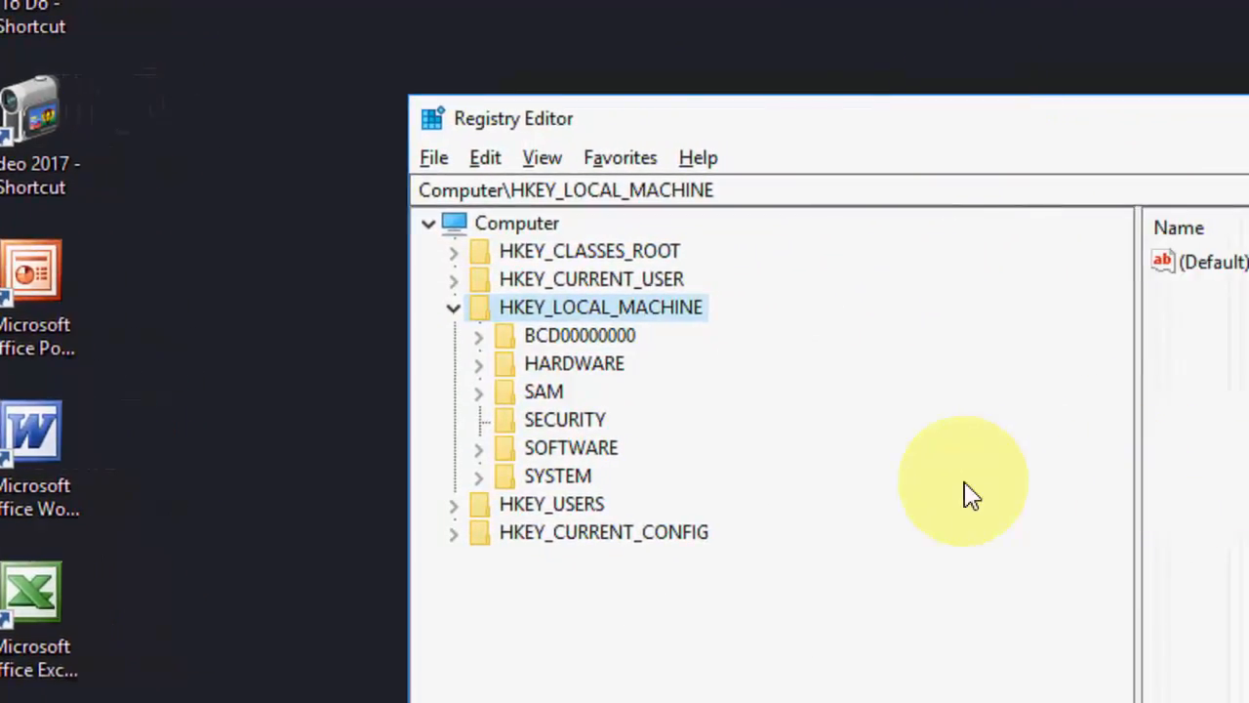
- Navigate to HKEY_CURRENT_USER\Control Panel\Keyboard to show InitialKeyboardIndicators
left_click(453, 307)
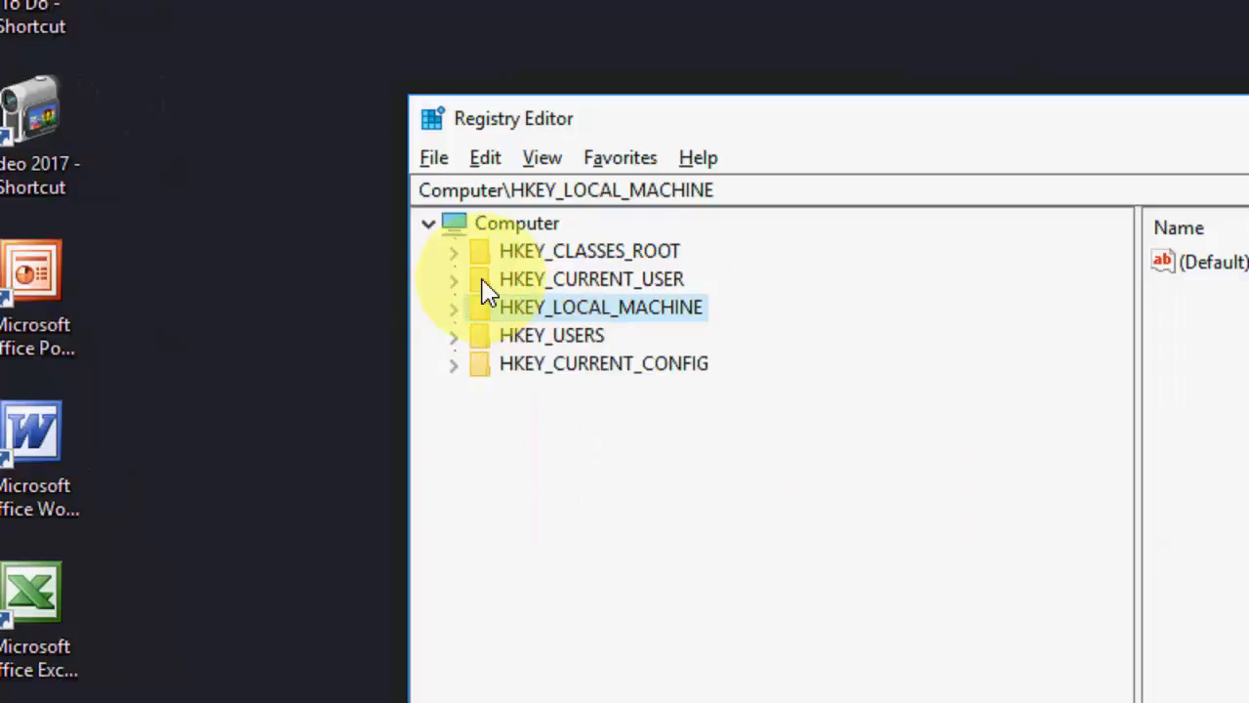
mouse_move(464, 300)
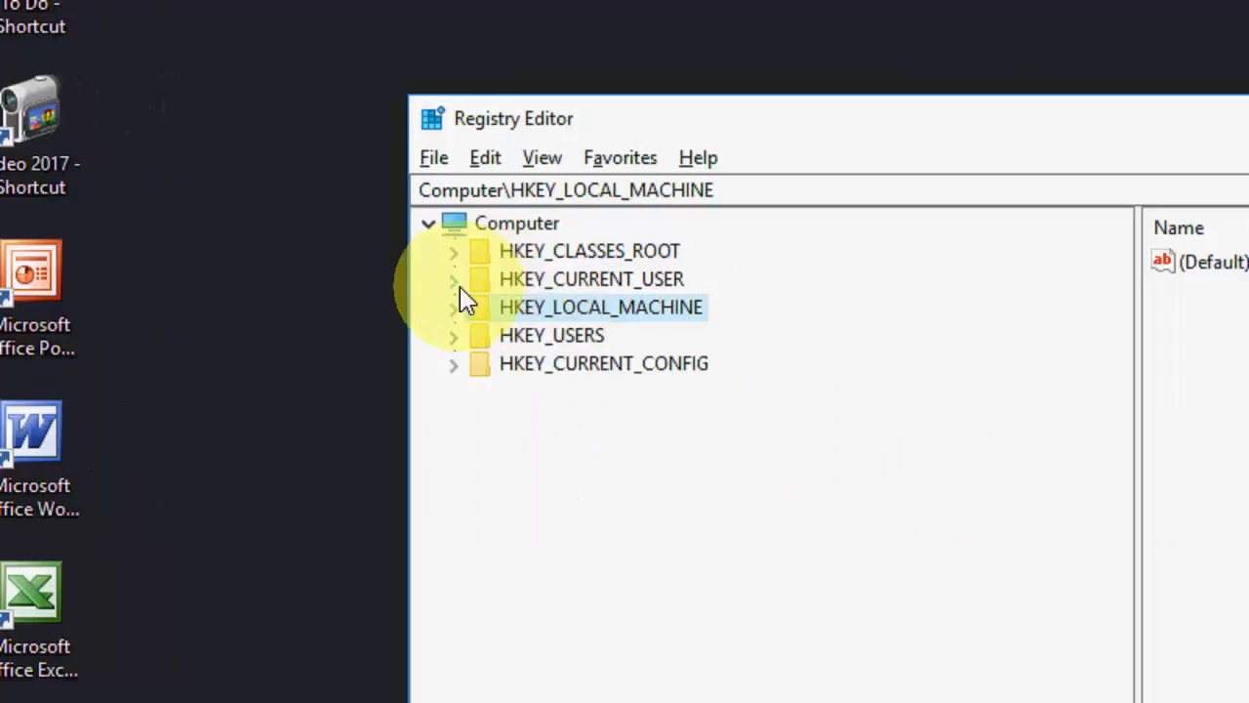
left_click(453, 279)
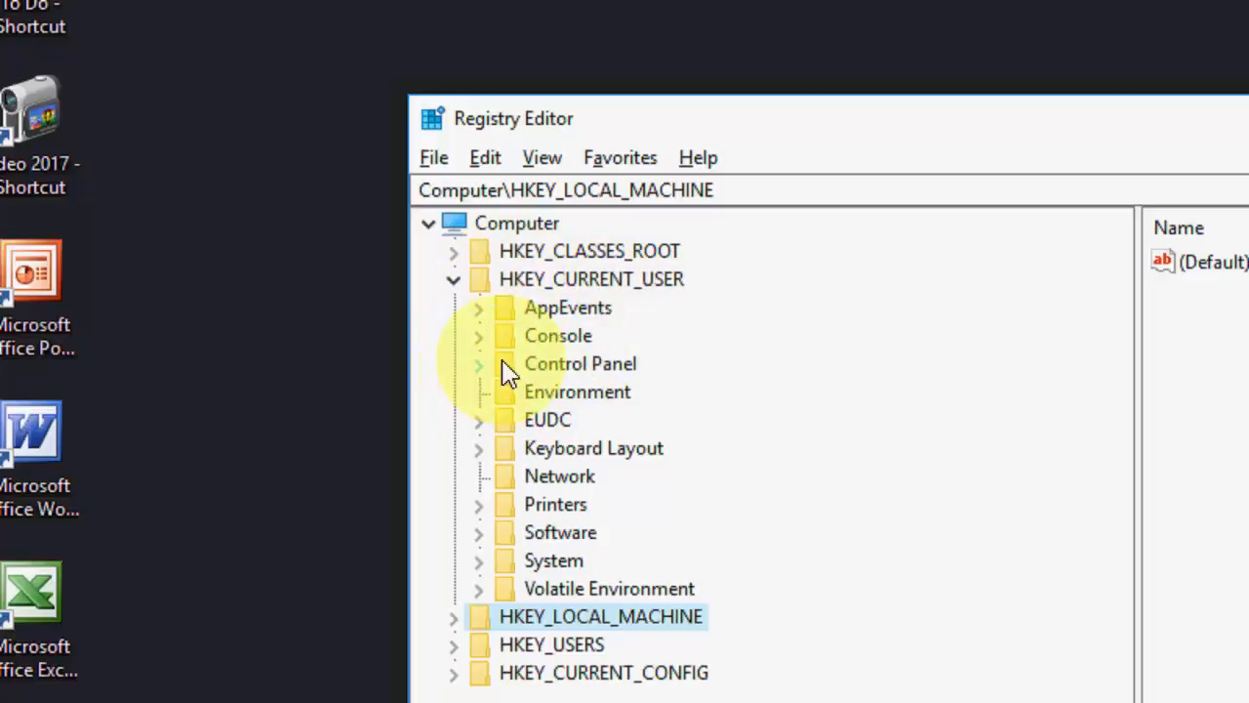
mouse_move(653, 293)
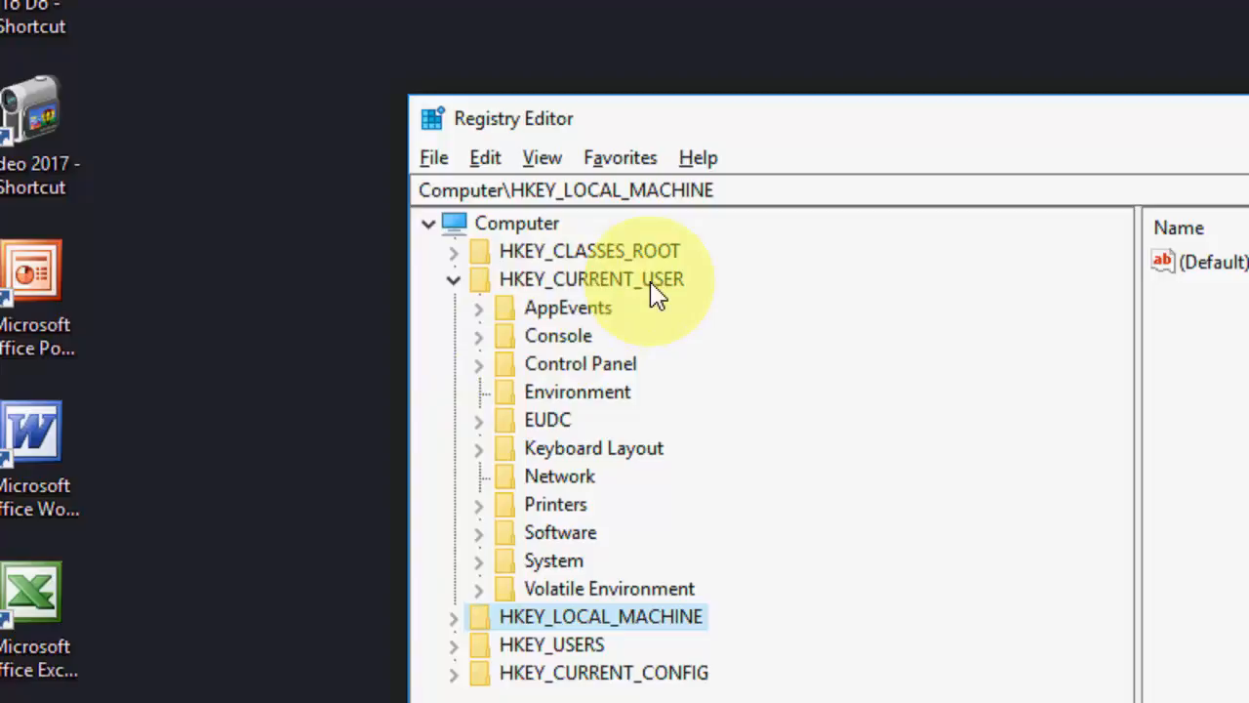
mouse_move(492, 386)
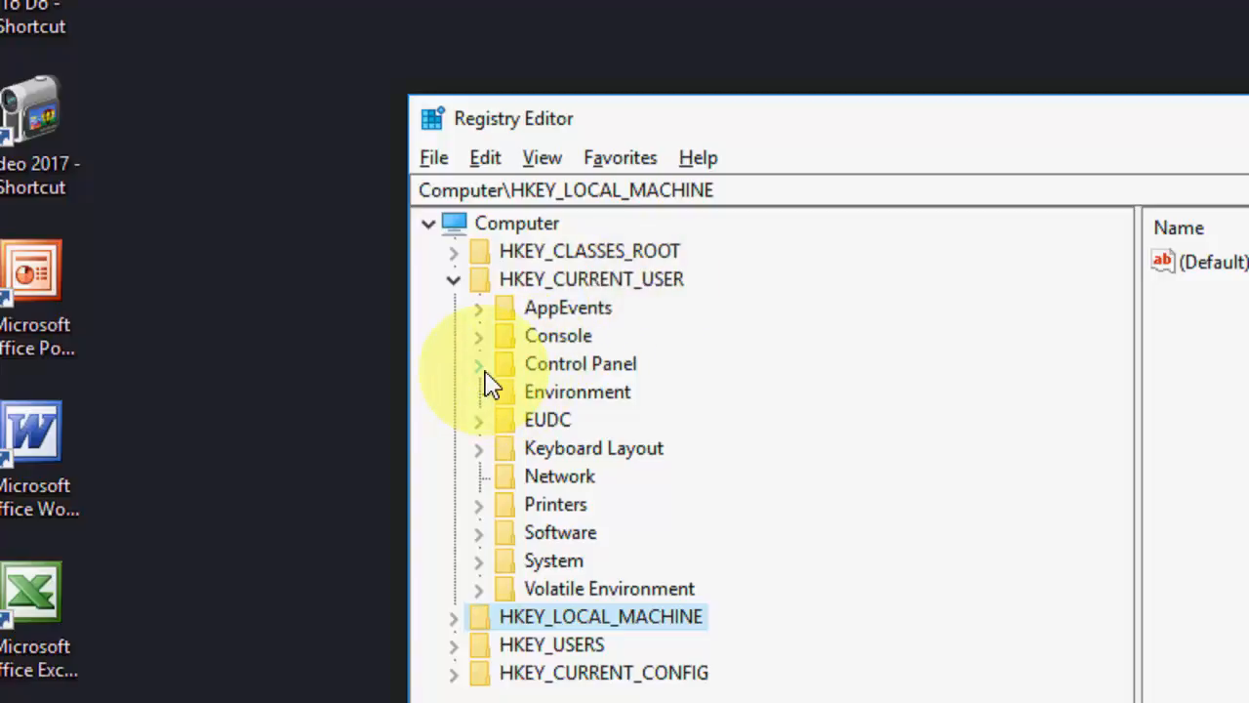
left_click(479, 363)
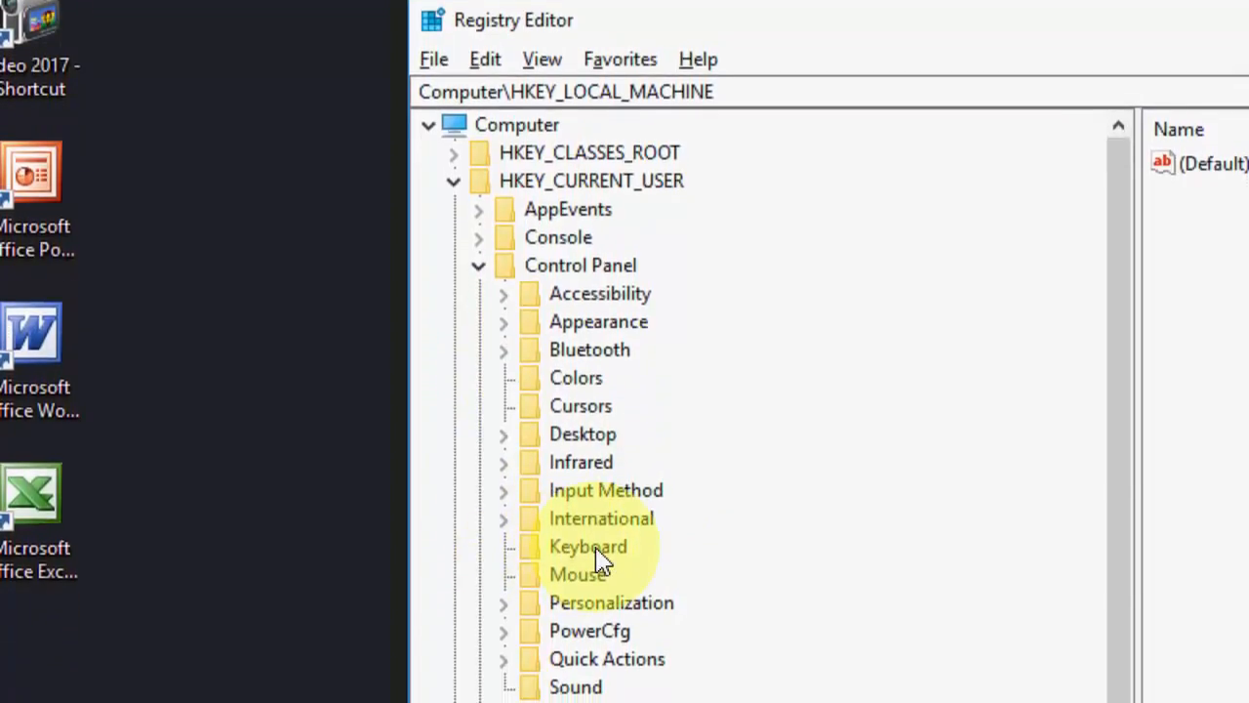
left_click(588, 546)
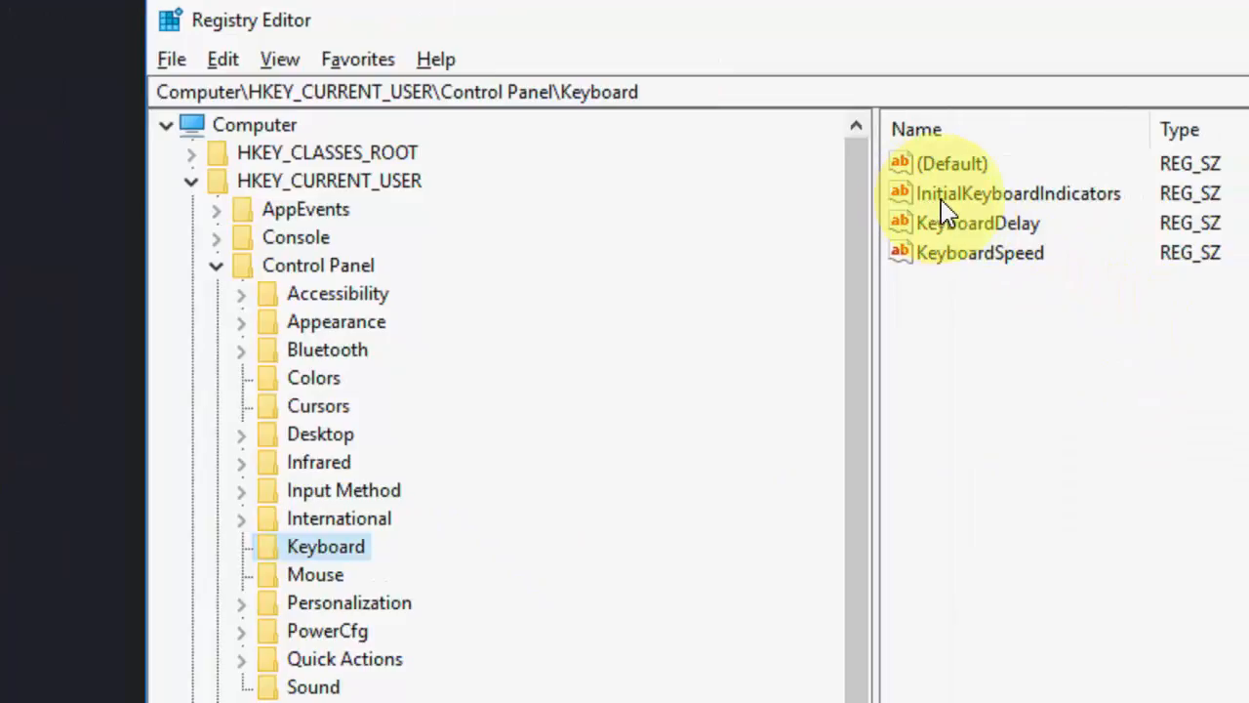
mouse_move(1063, 213)
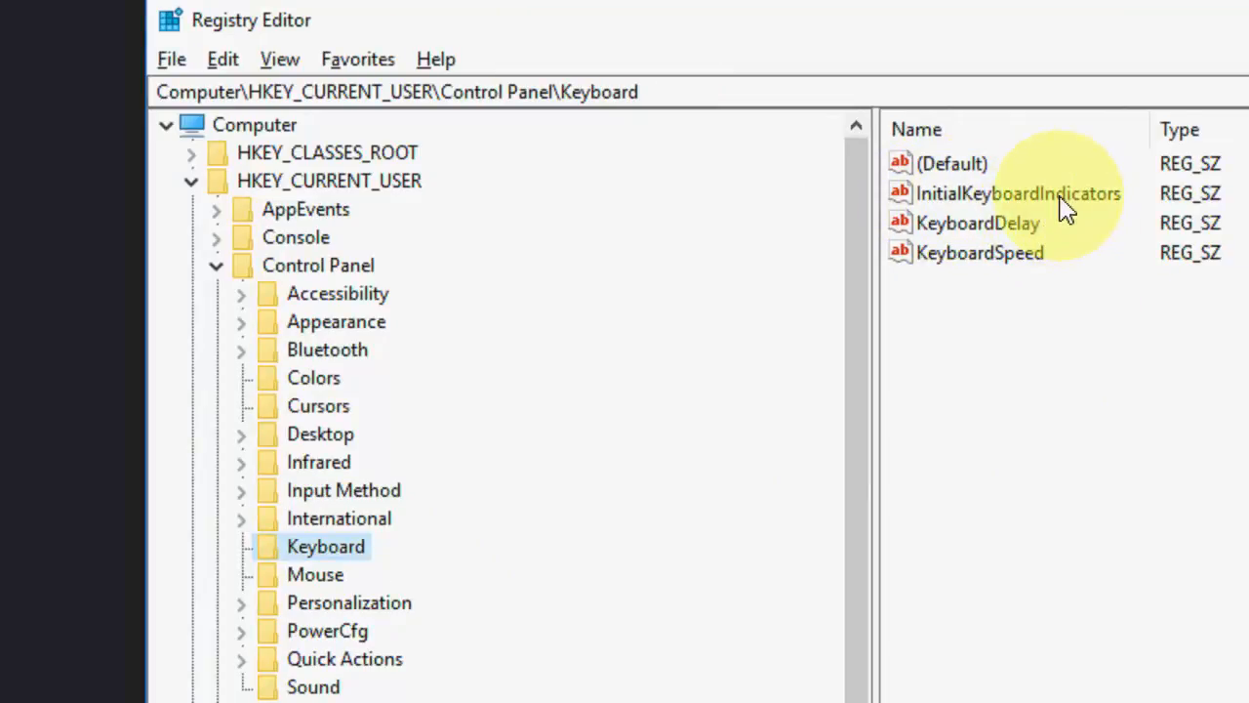
- Change the current user's InitialKeyboardIndicators value data from 0 to 2
double_click(1017, 193)
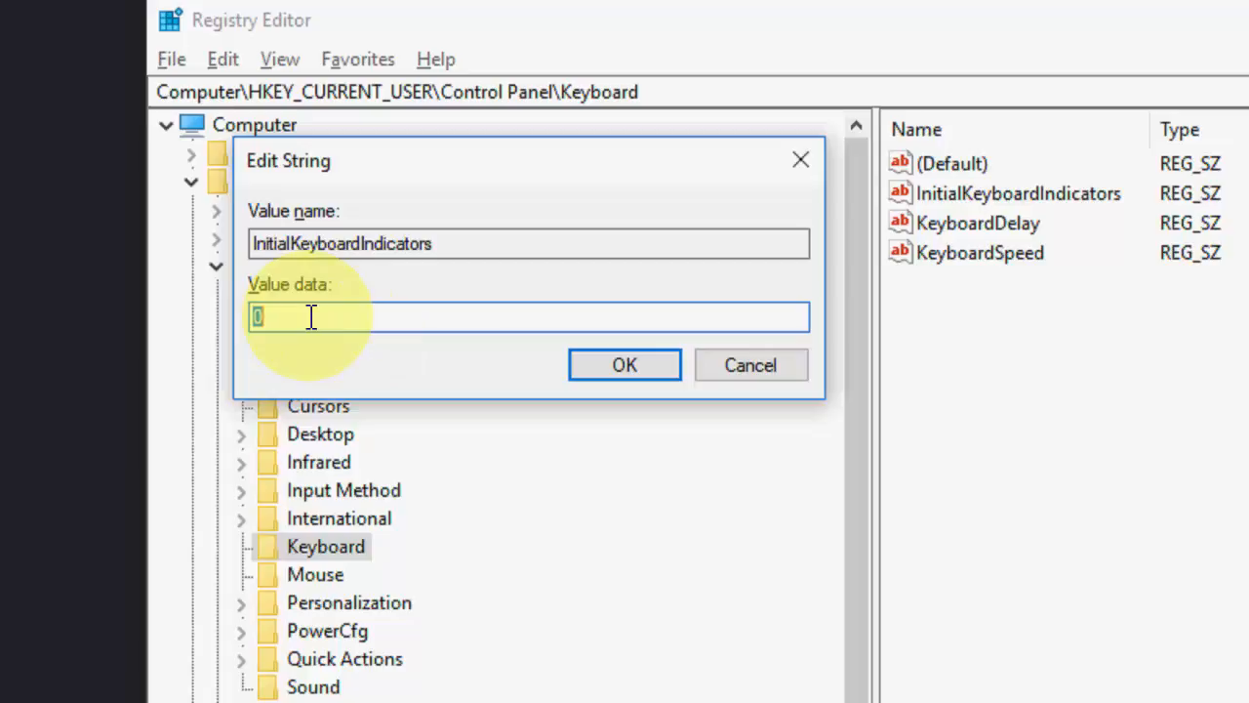
type("2")
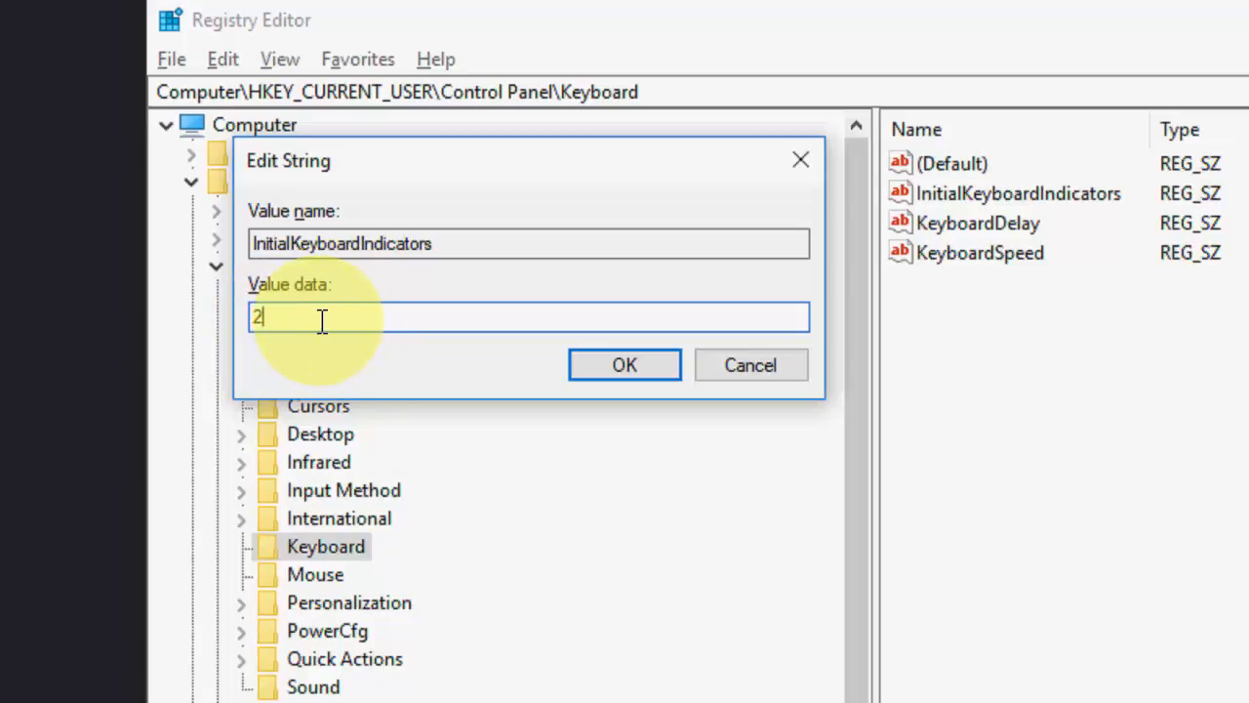
left_click(624, 364)
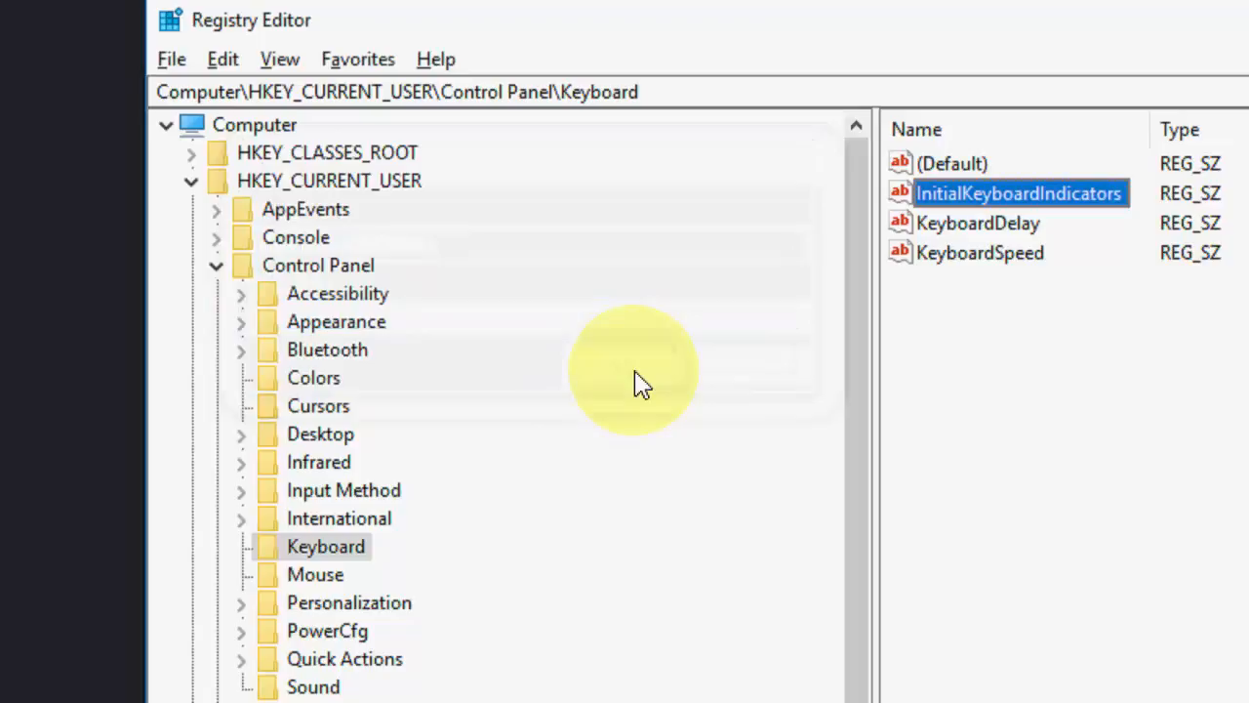
left_click(242, 265)
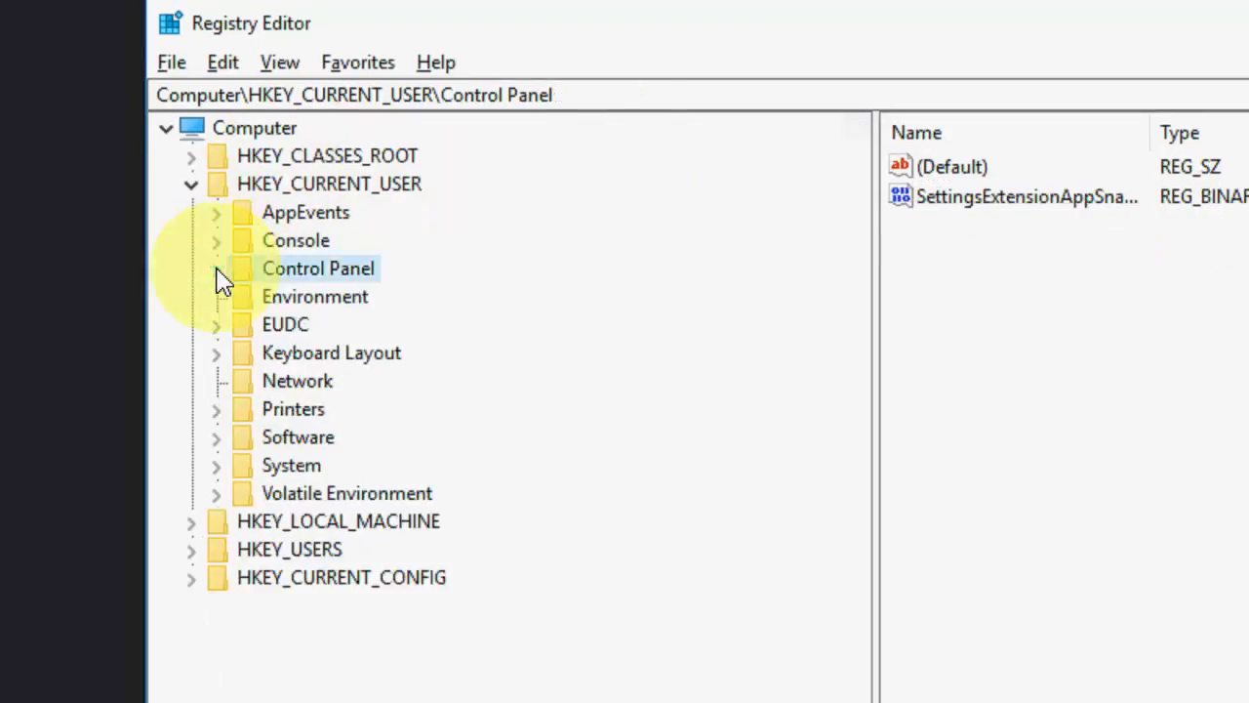
- Navigate to HKEY_USERS\.DEFAULT\Control Panel\Keyboard for the default profile
left_click(191, 183)
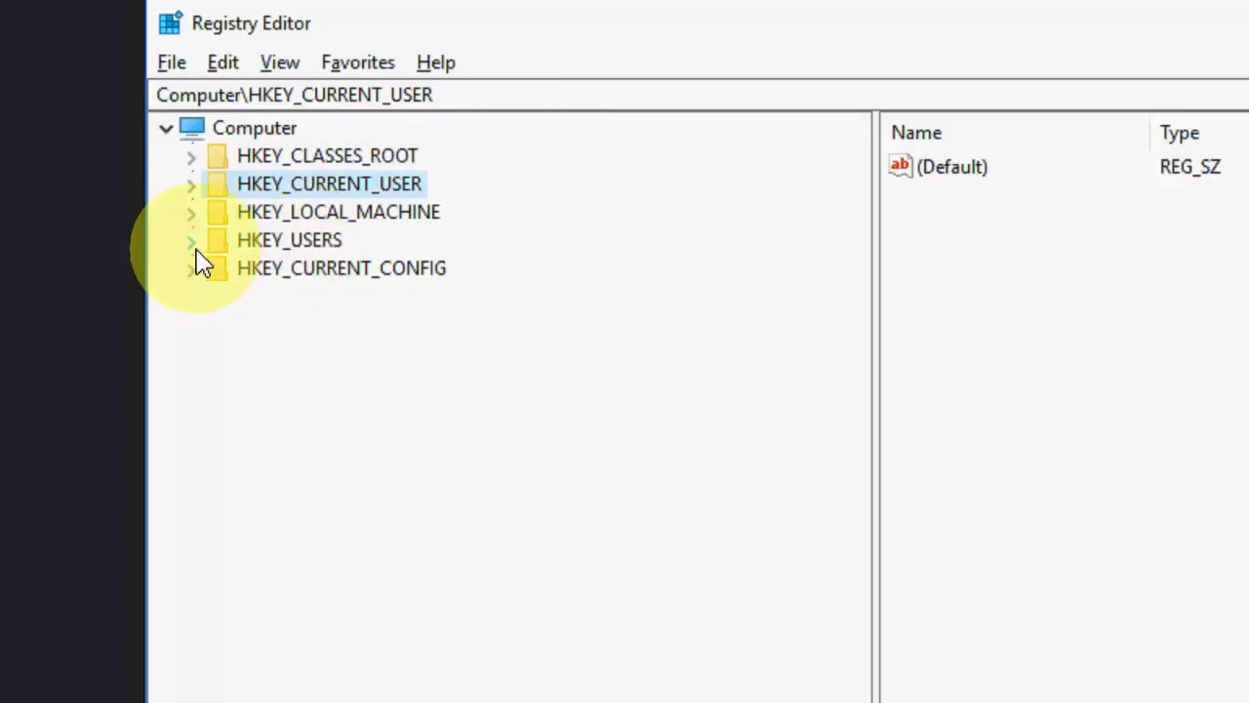
left_click(191, 240)
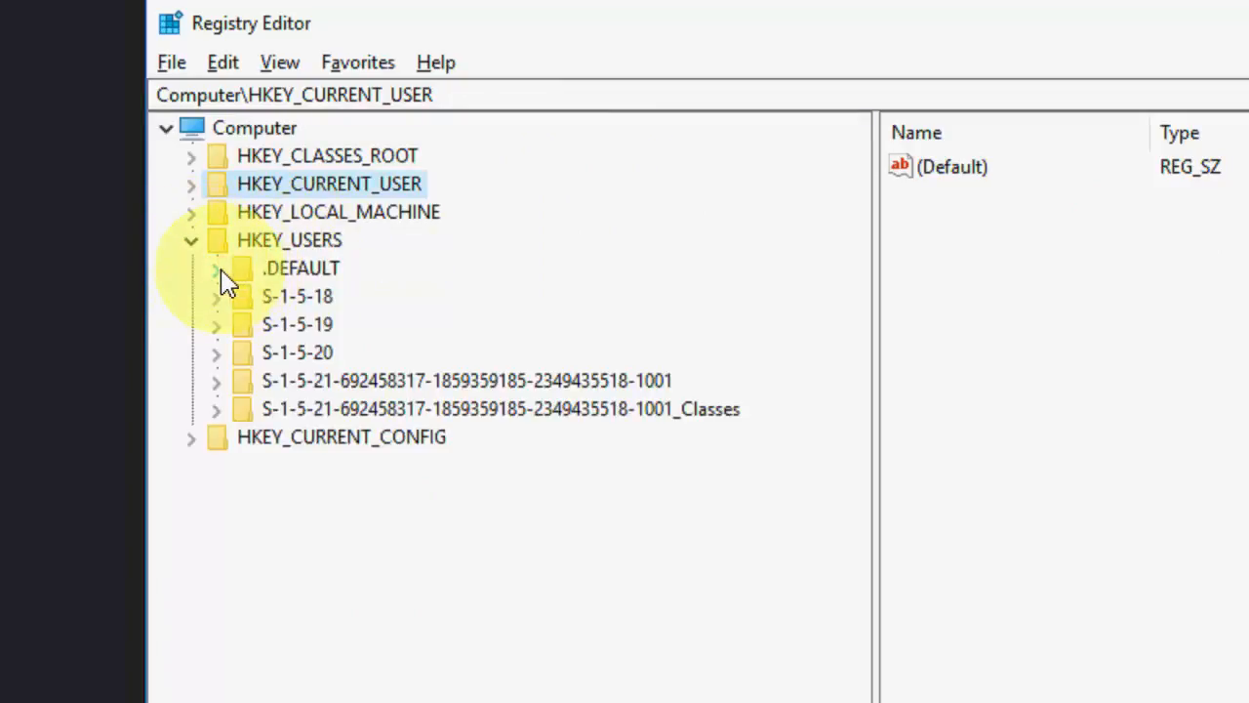
left_click(217, 268)
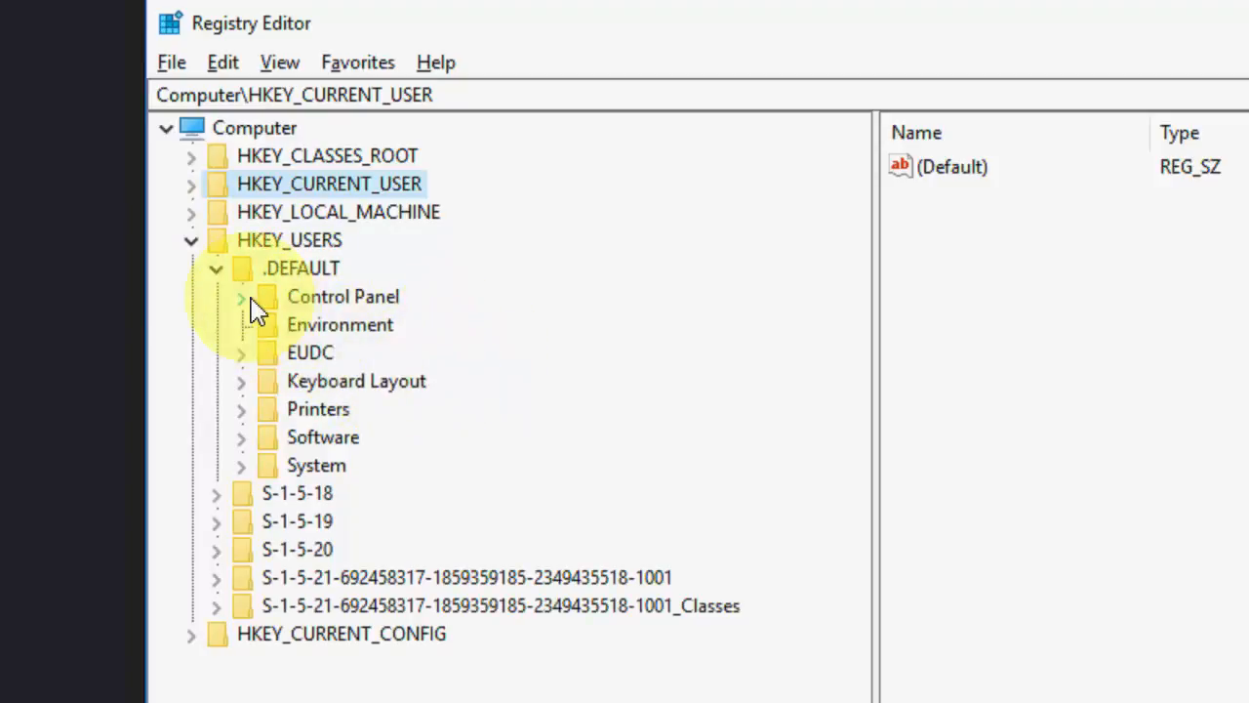
left_click(241, 297)
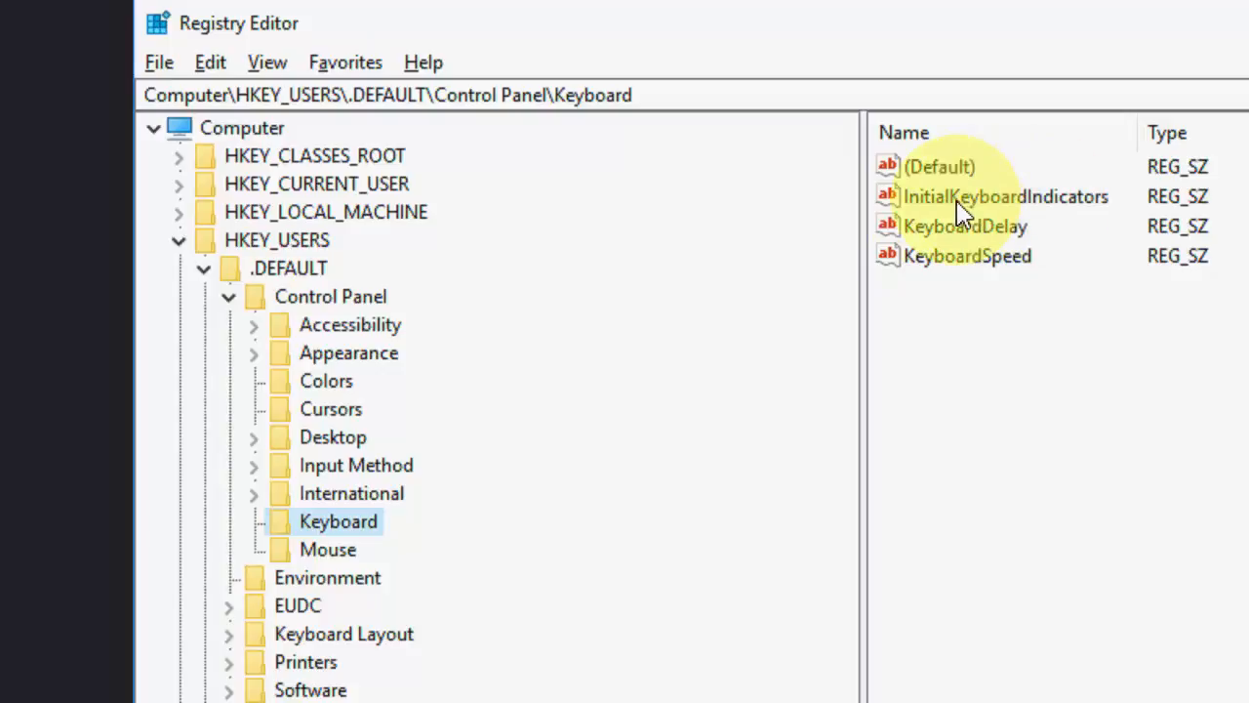
double_click(1005, 196)
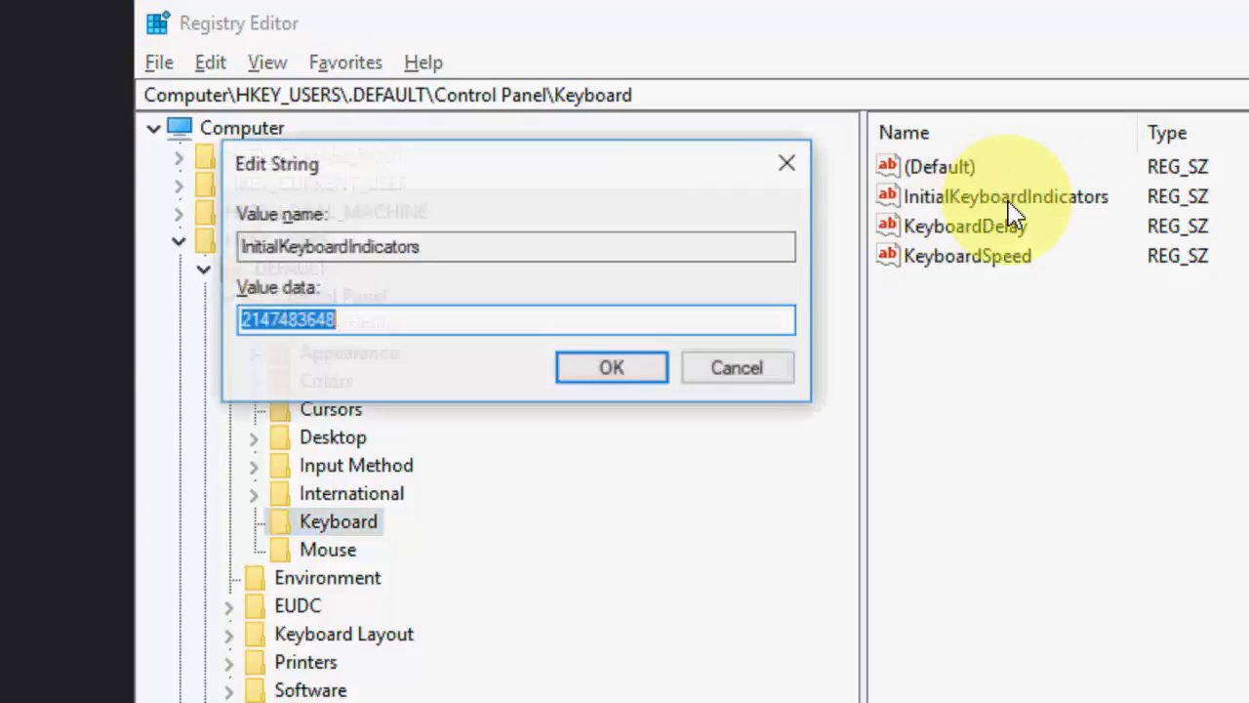
left_click(429, 320)
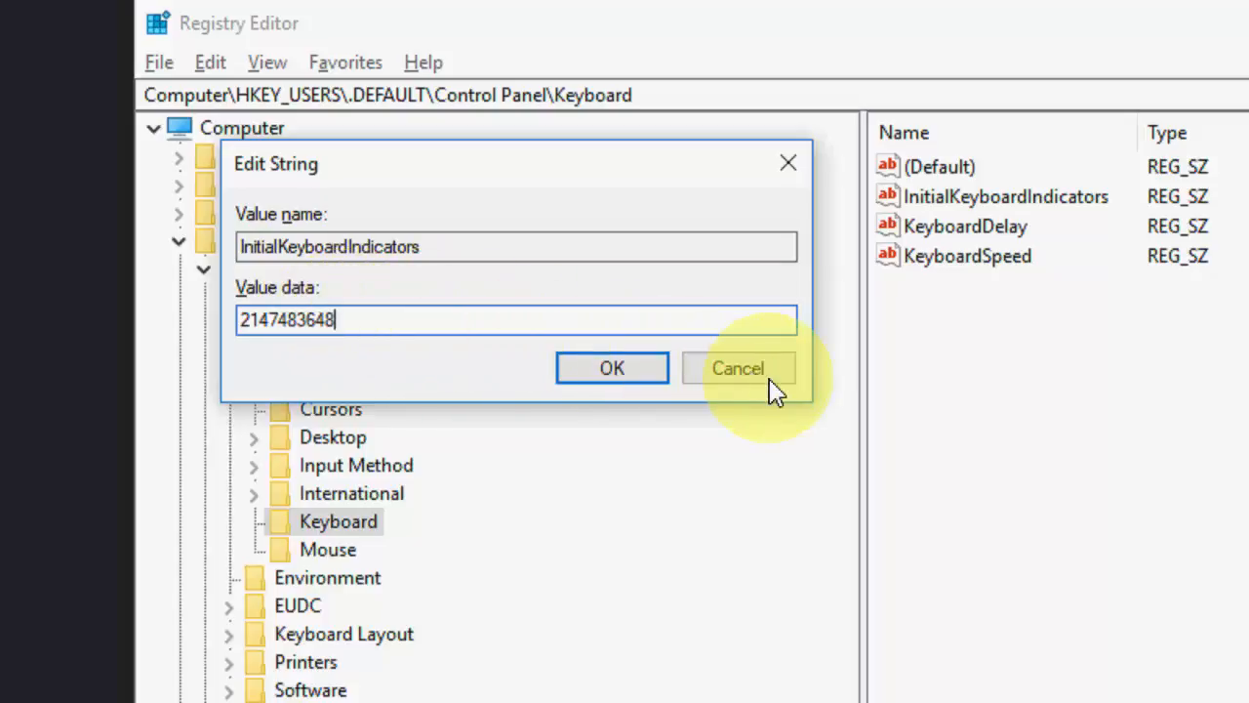
left_click(738, 368)
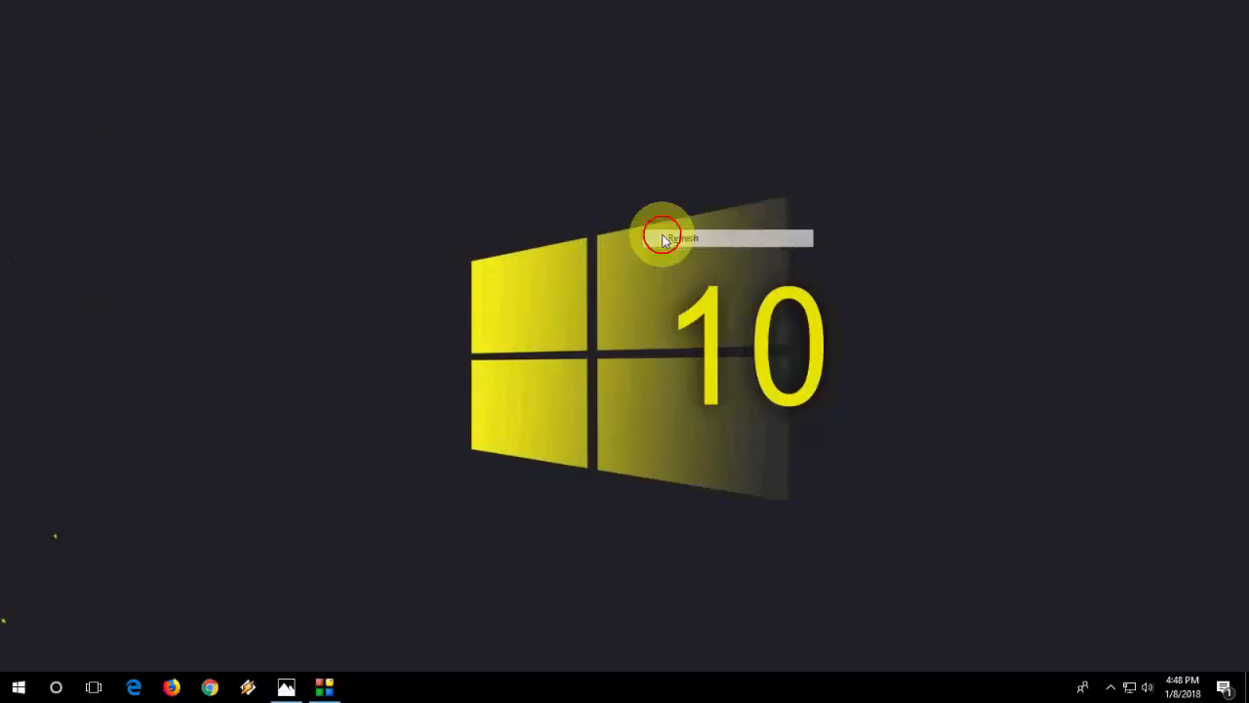
left_click(680, 237)
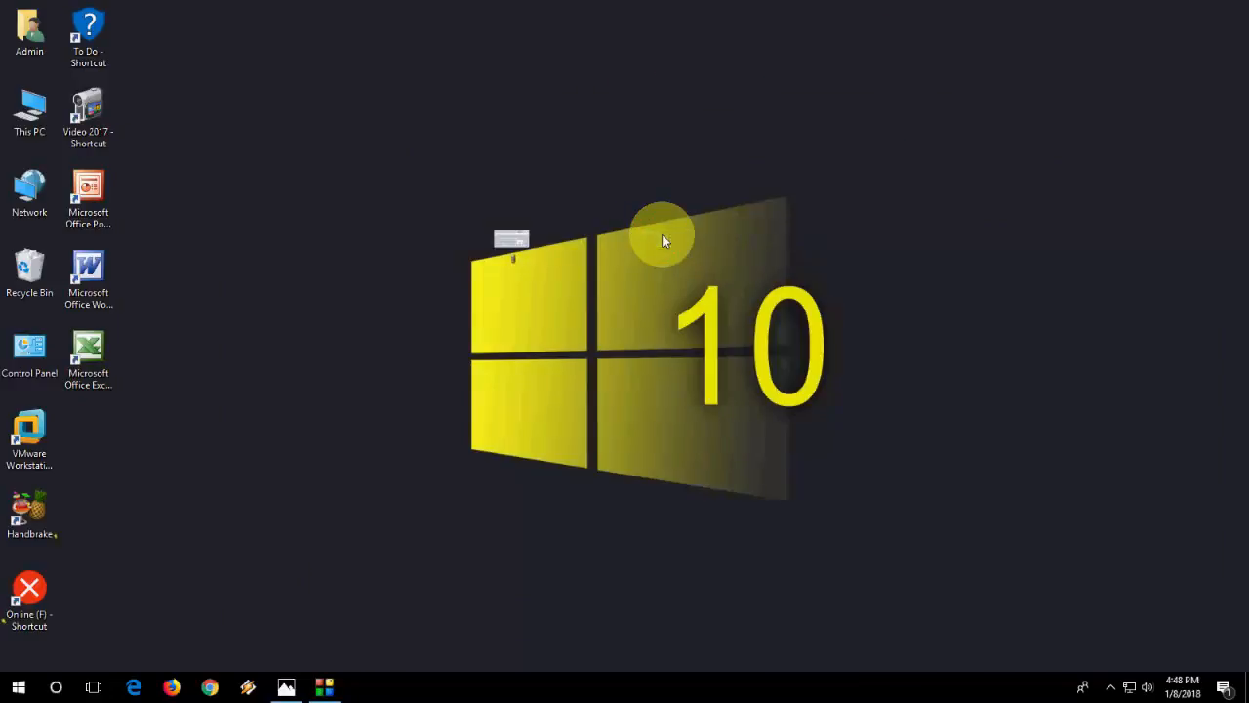